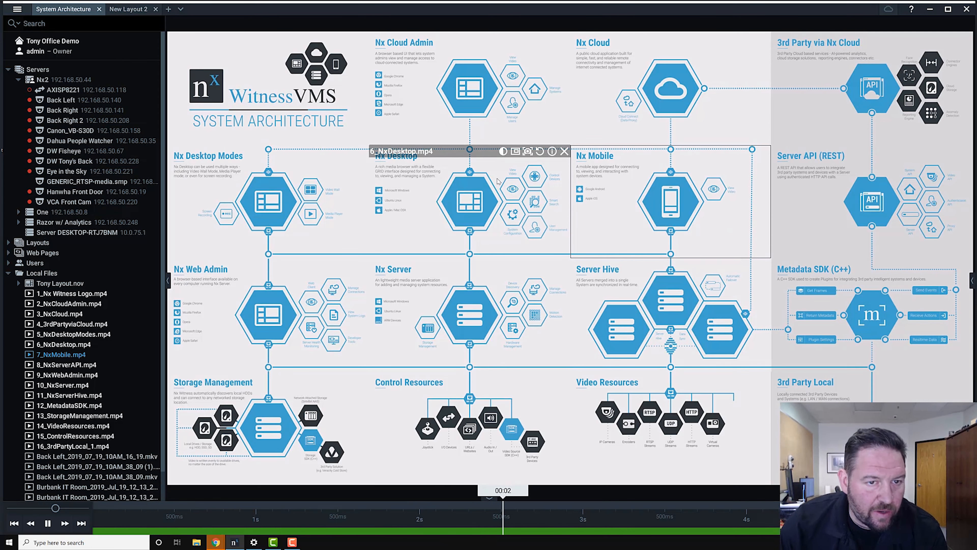
- Switch to the 'New Layout 2' layout holding the office camera feeds and server graphs
click(564, 152)
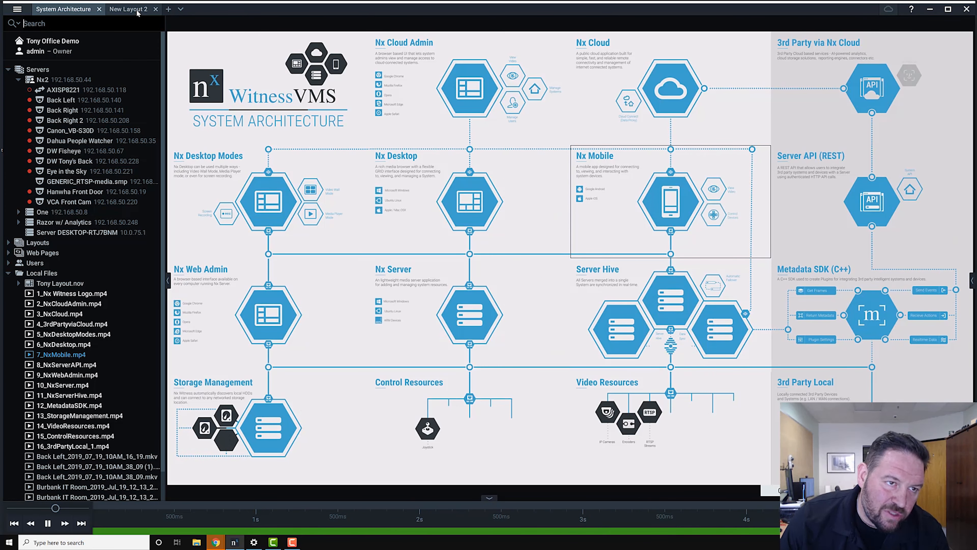
click(128, 9)
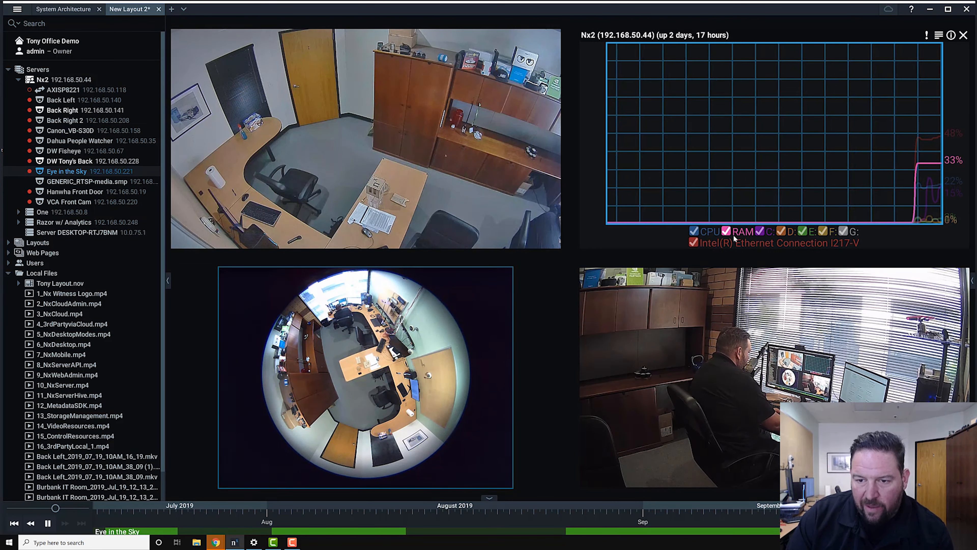
mouse_move(705, 231)
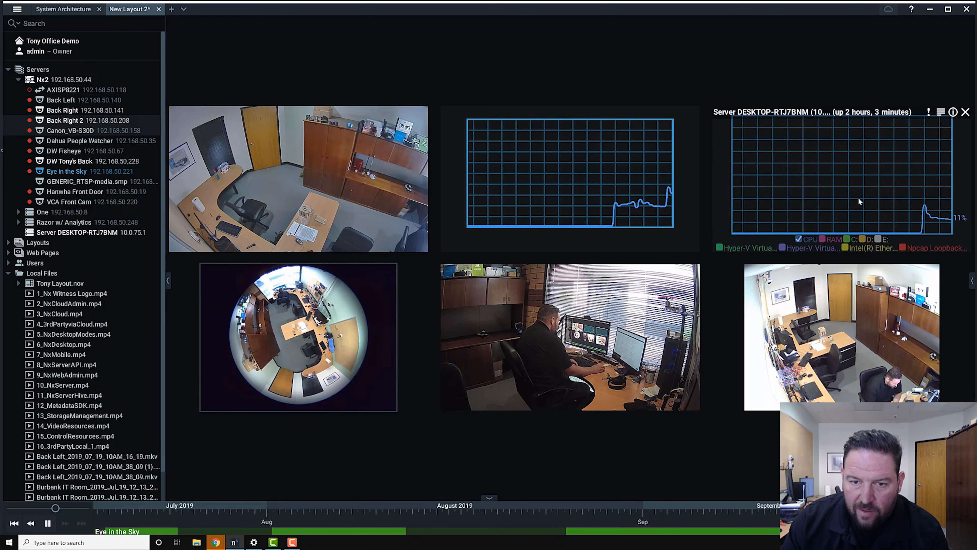
- Enable 'Encrypt video traffic' in System Administration's General settings via the Main Menu
click(17, 9)
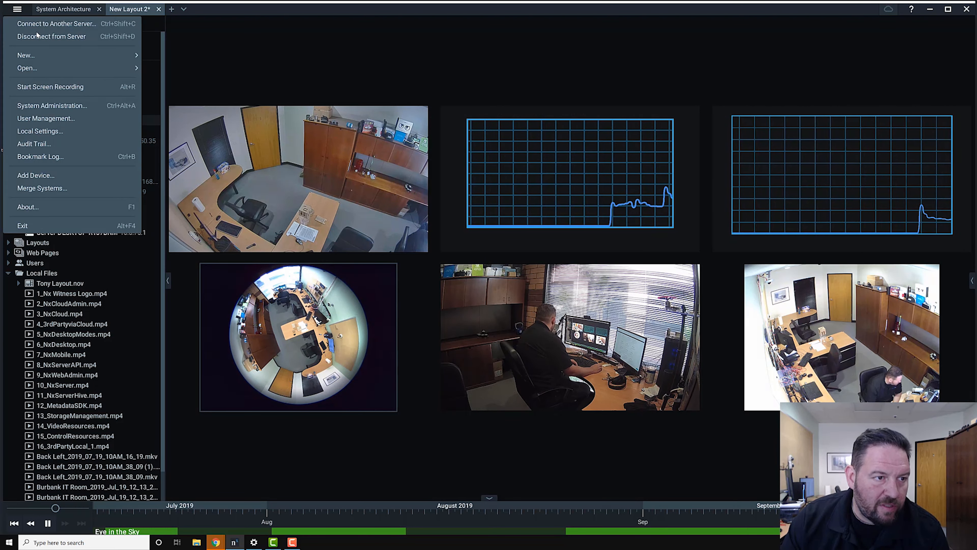
click(52, 105)
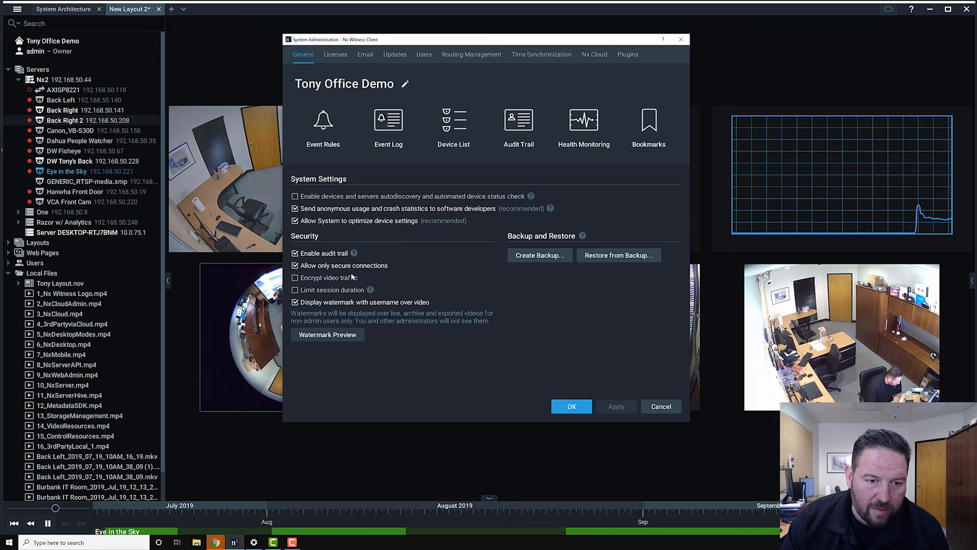
mouse_move(385, 300)
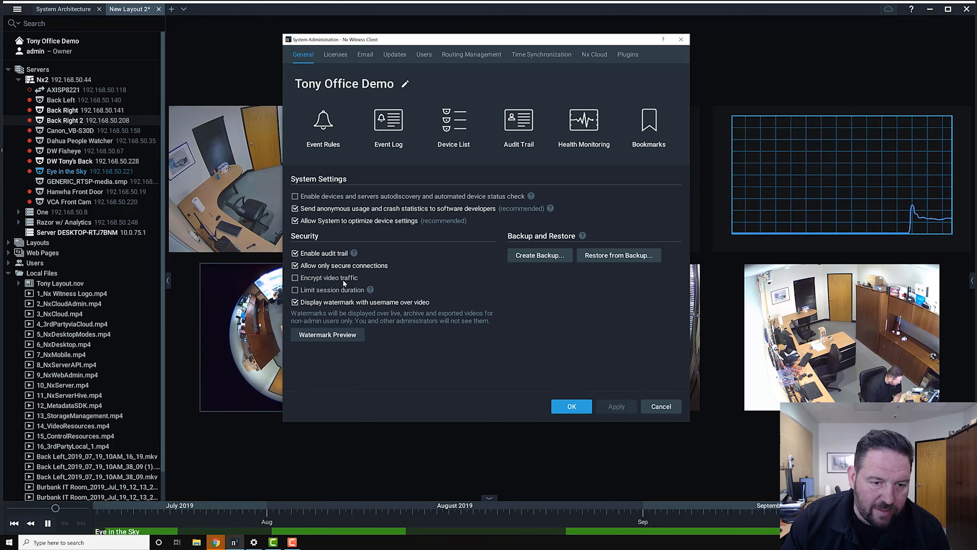
click(294, 278)
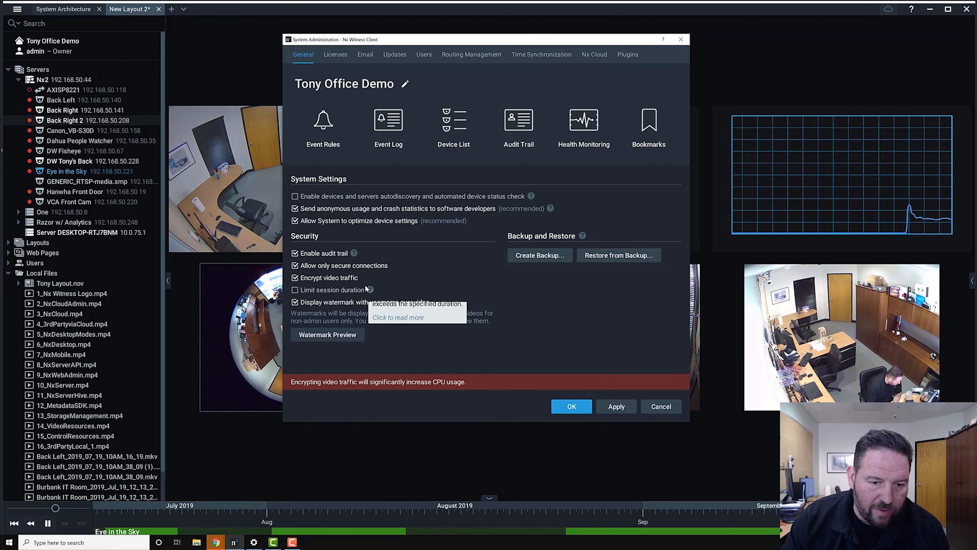
mouse_move(646, 418)
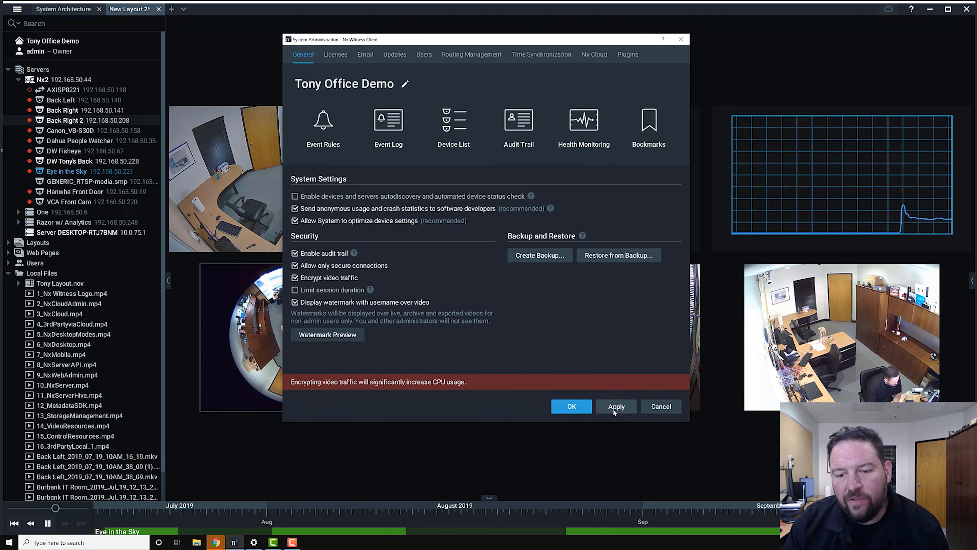
mouse_move(616, 395)
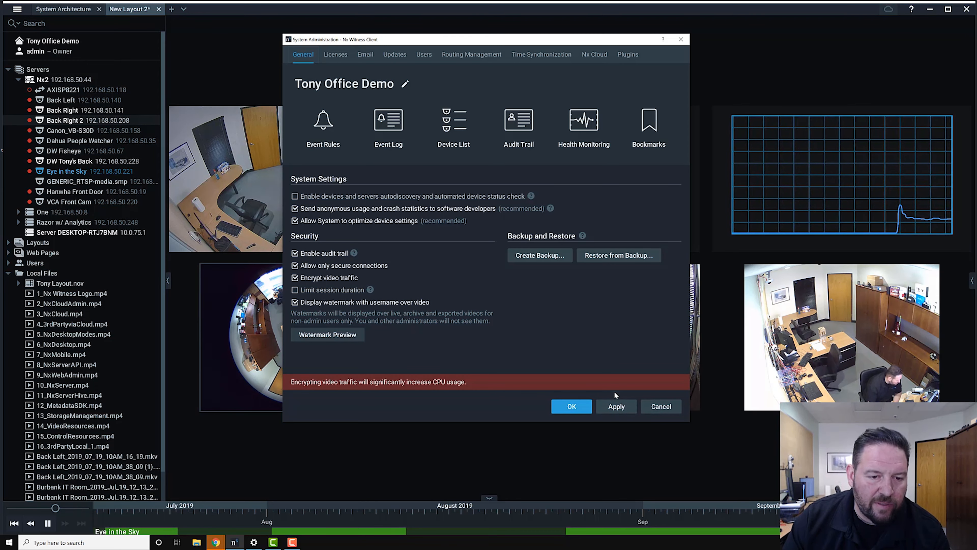
mouse_move(616, 406)
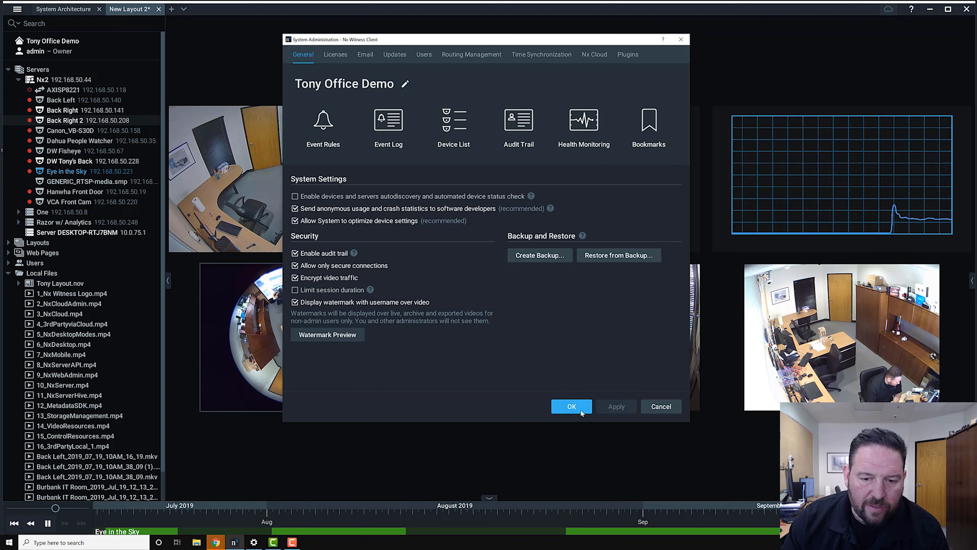
- Confirm the administration settings and add the Dahua People Watcher camera to the layout
click(570, 406)
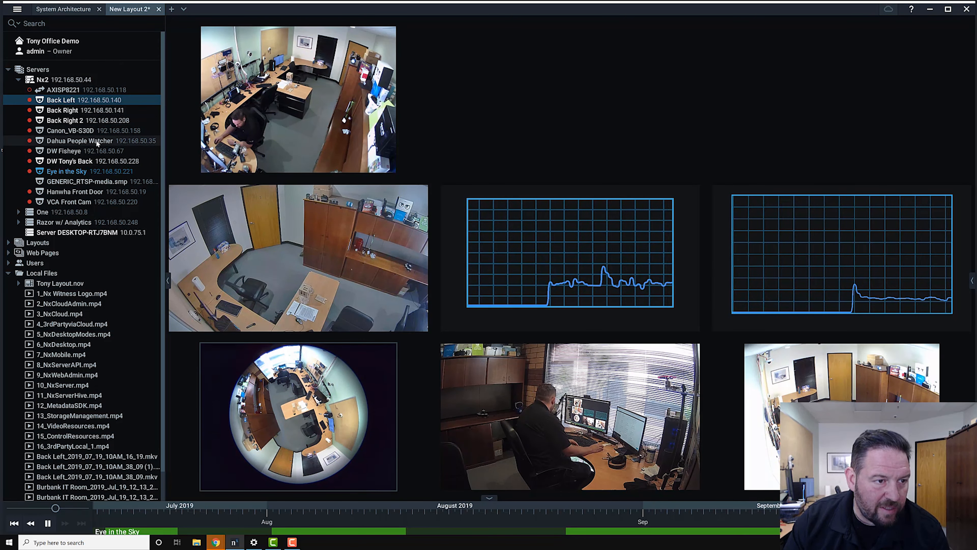
click(80, 140)
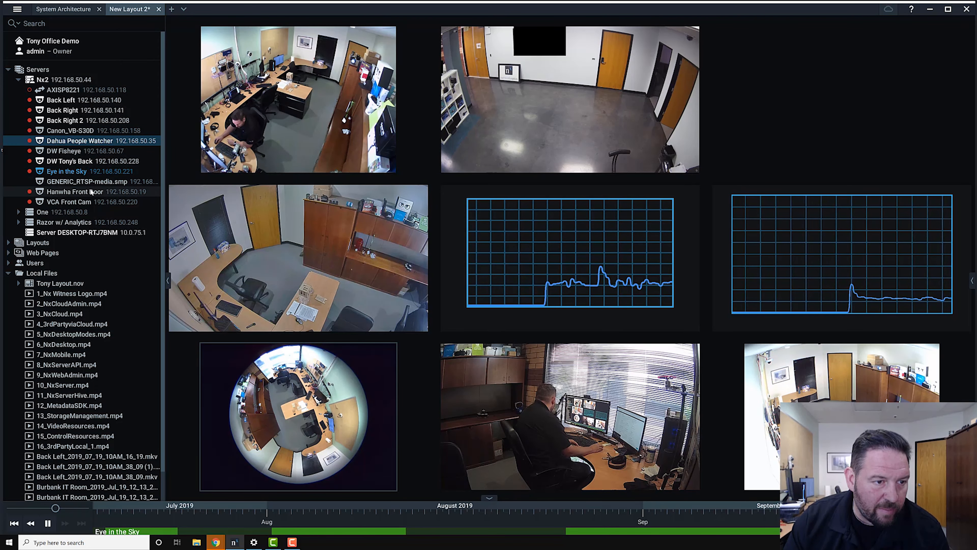